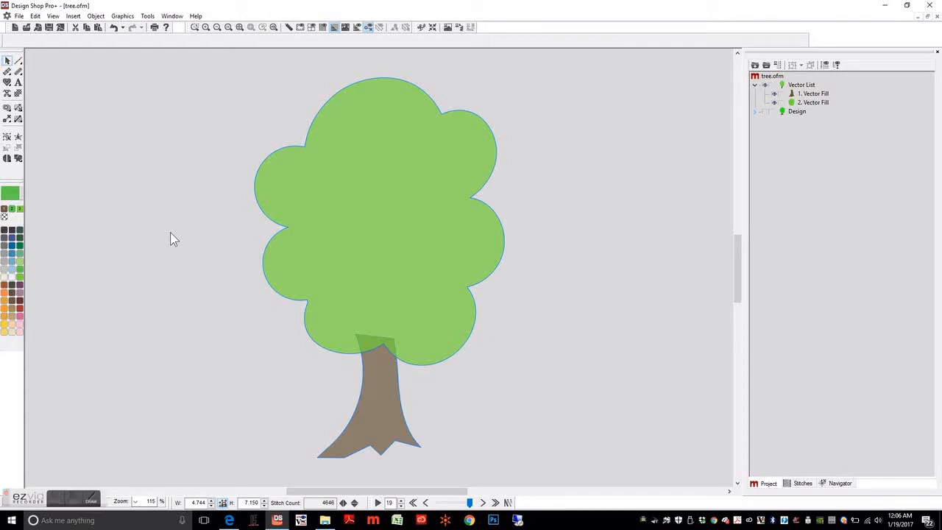
{"action": "mouse_move", "coordinate": [473, 262]}
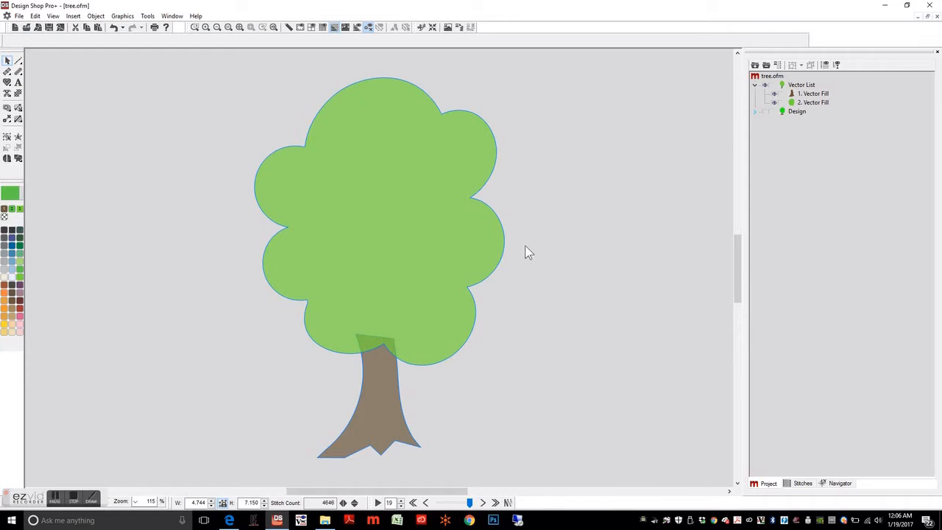
{"action": "mouse_move", "coordinate": [801, 162]}
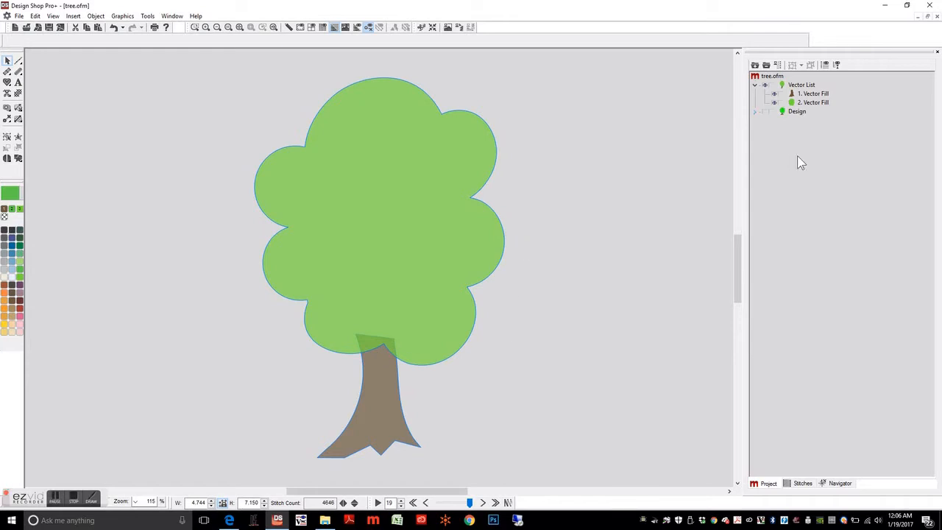
Convert the trunk to applique and review cover underlay, pull compensation and satin density
{"action": "left_click", "coordinate": [813, 93]}
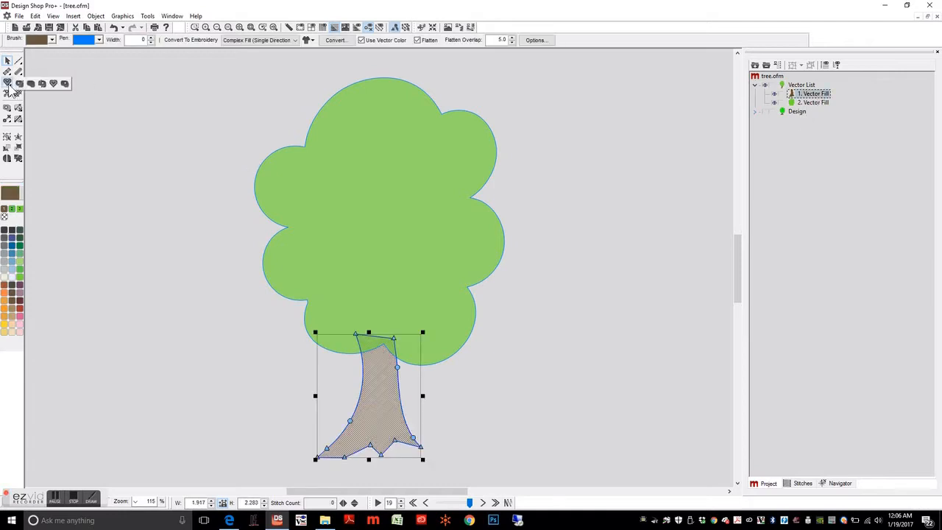
{"action": "mouse_move", "coordinate": [54, 91]}
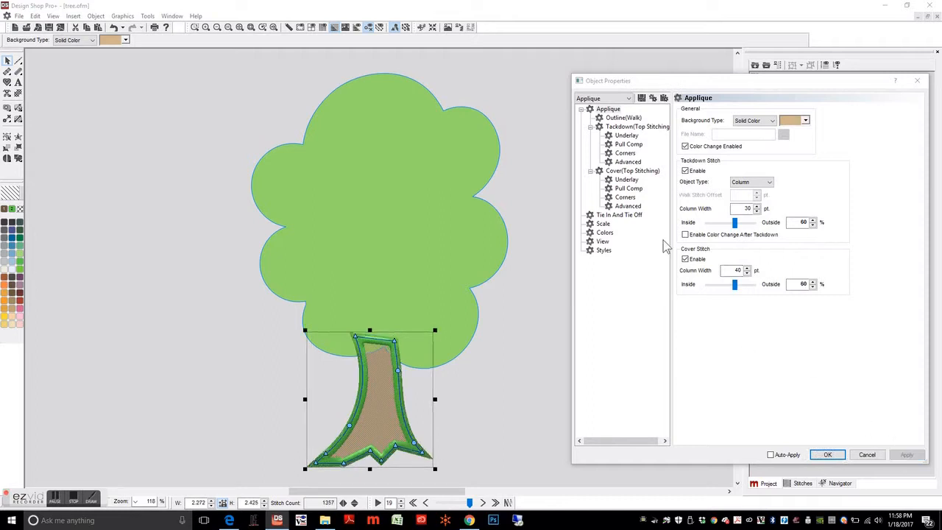
{"action": "left_click", "coordinate": [626, 179]}
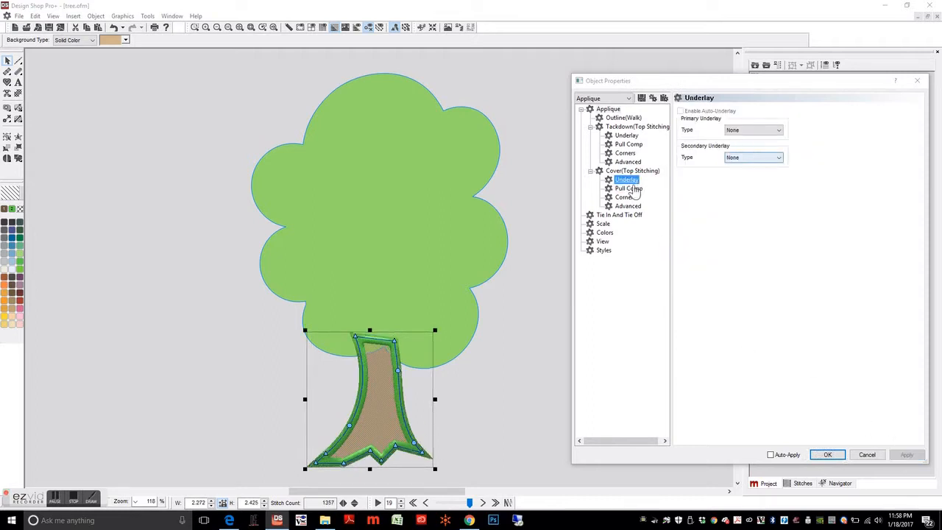
{"action": "left_click", "coordinate": [628, 188]}
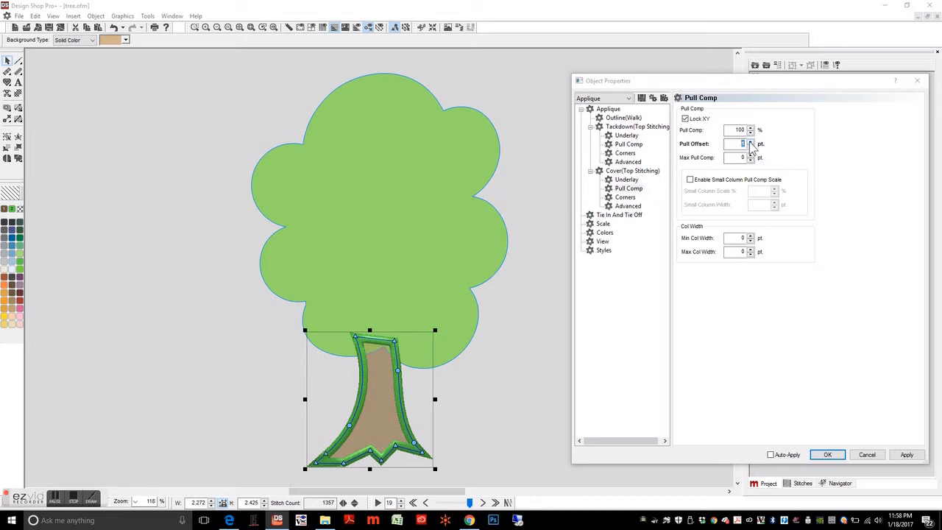
{"action": "left_click", "coordinate": [907, 454]}
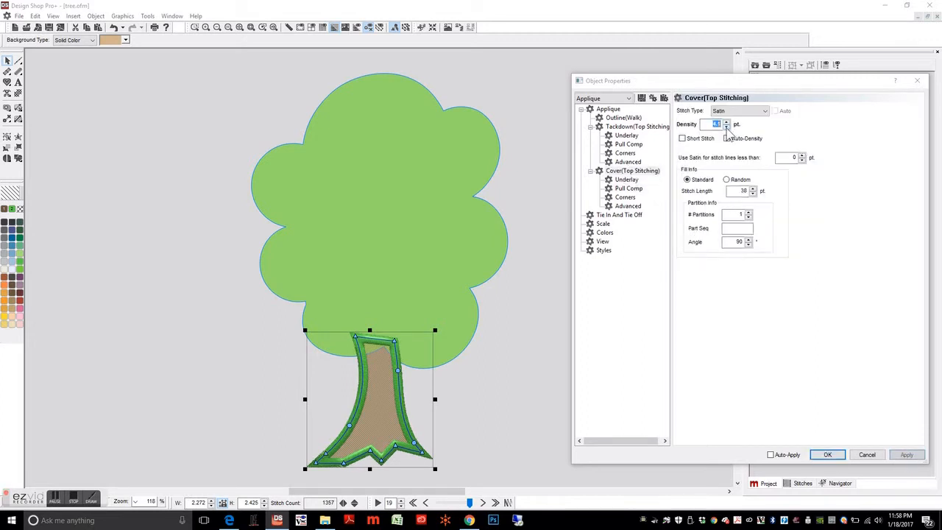
{"action": "left_click", "coordinate": [909, 455]}
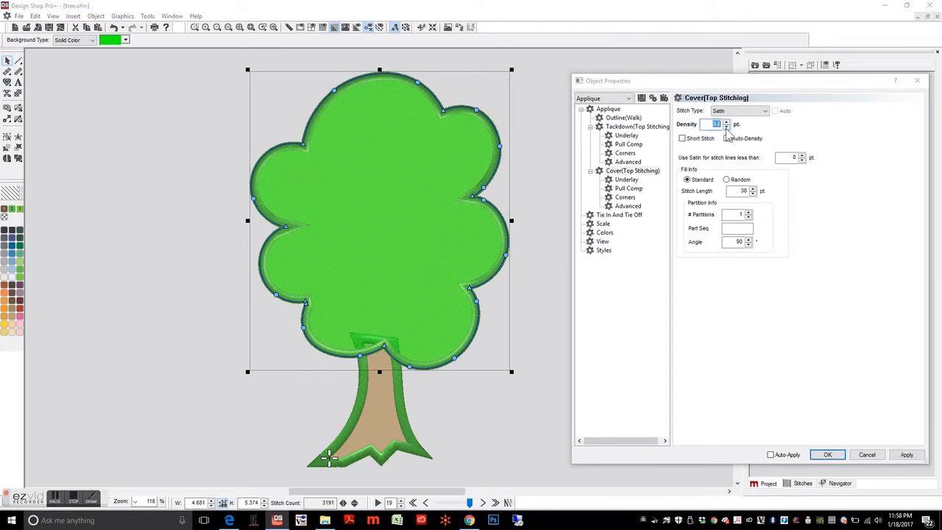
Set treetop tackdown and cover offsets to 60% outside, apply, and reopen trunk properties
{"action": "left_click", "coordinate": [629, 188]}
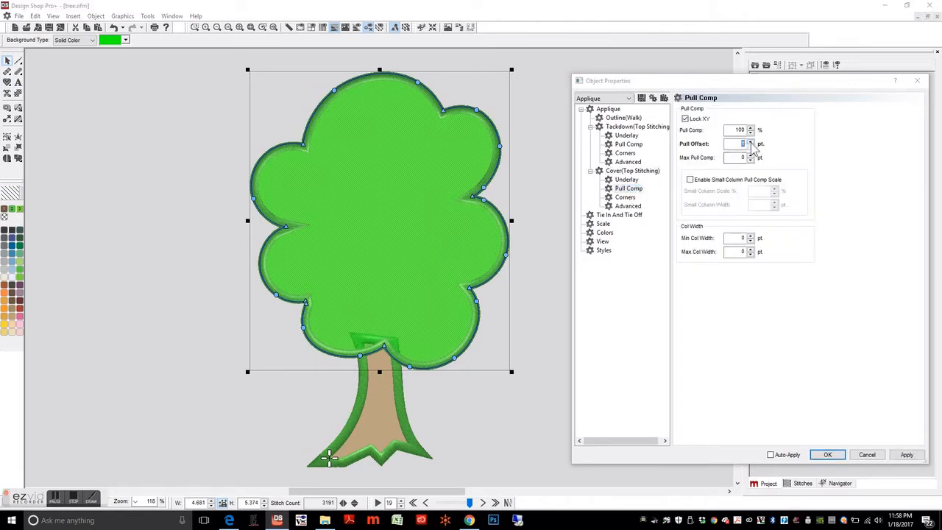
{"action": "left_click", "coordinate": [607, 109]}
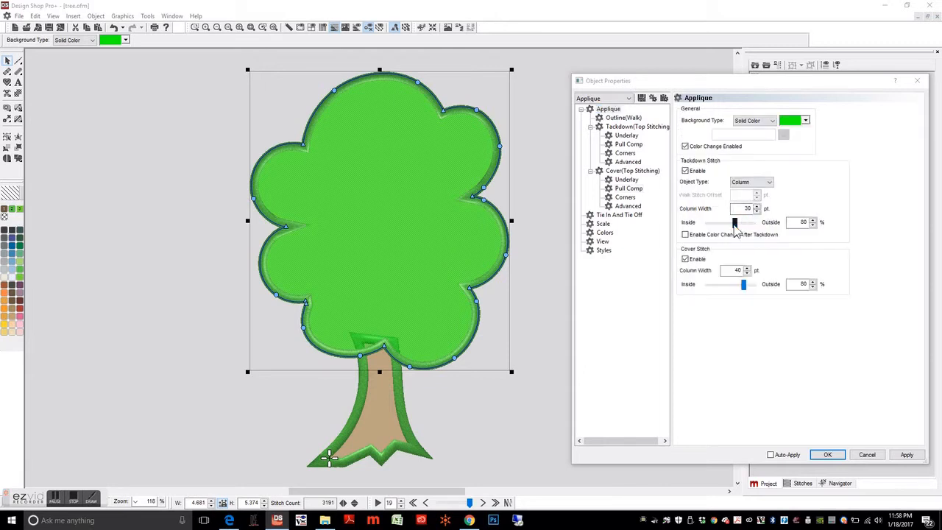
{"action": "left_click", "coordinate": [907, 454]}
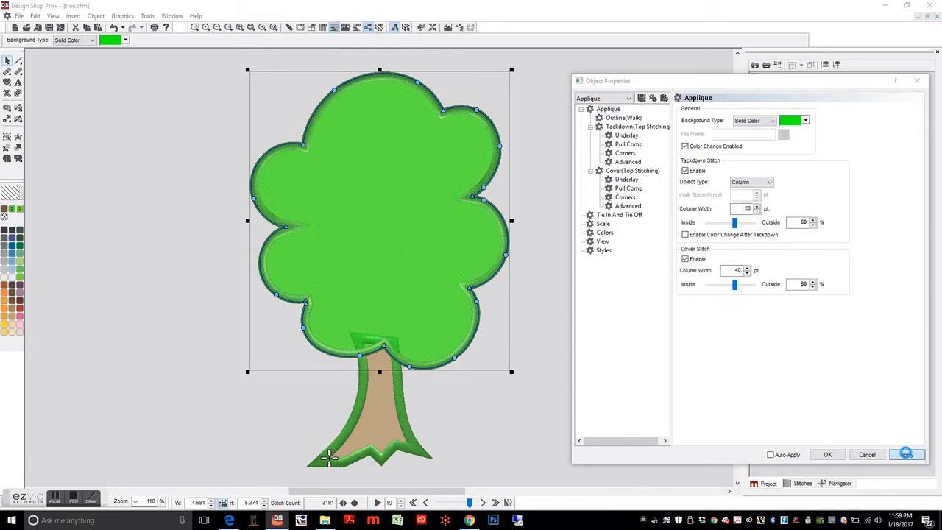
{"action": "left_click", "coordinate": [907, 454]}
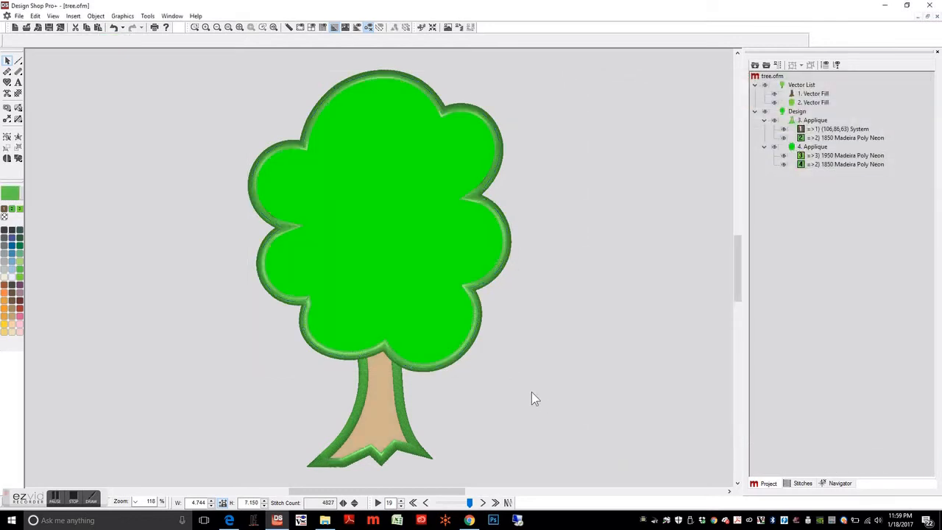
{"action": "left_click", "coordinate": [842, 138]}
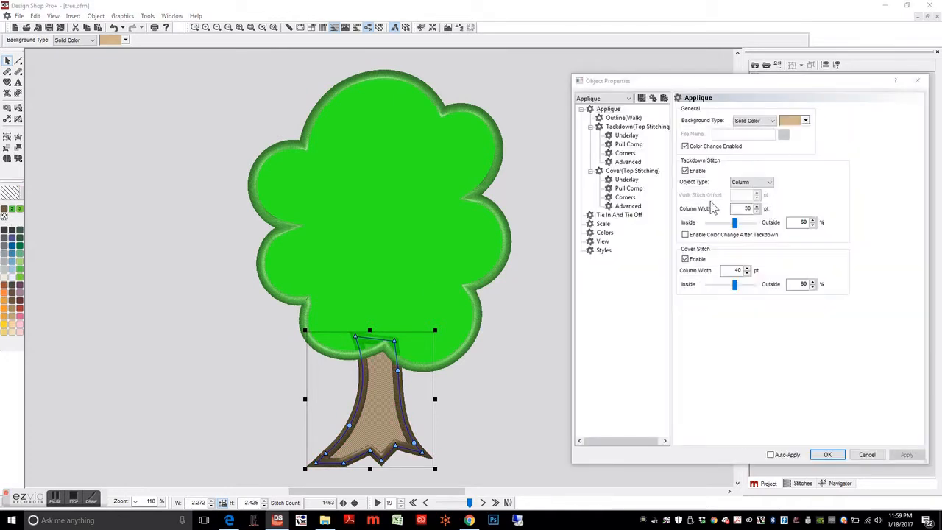
Enable Color Change After Tackdown on the treetop applique and confirm with OK
{"action": "left_click", "coordinate": [685, 234]}
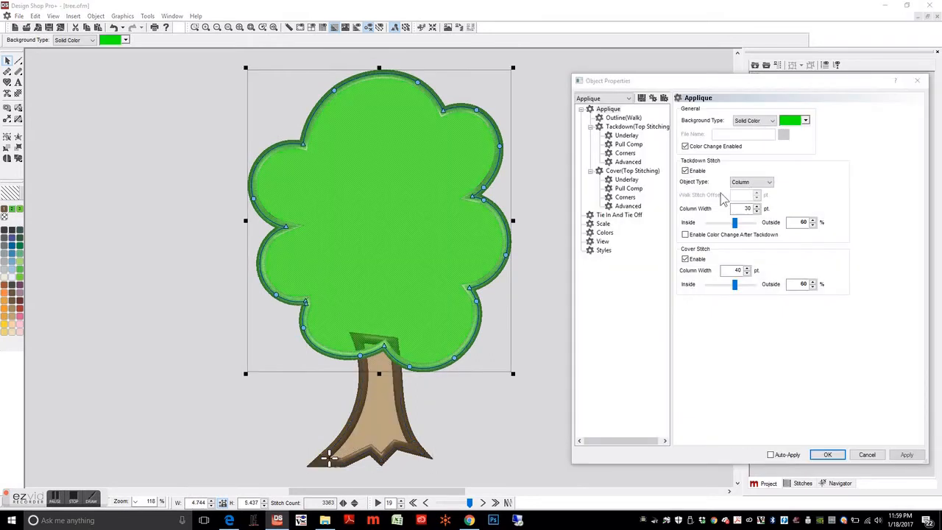
{"action": "left_click", "coordinate": [685, 234]}
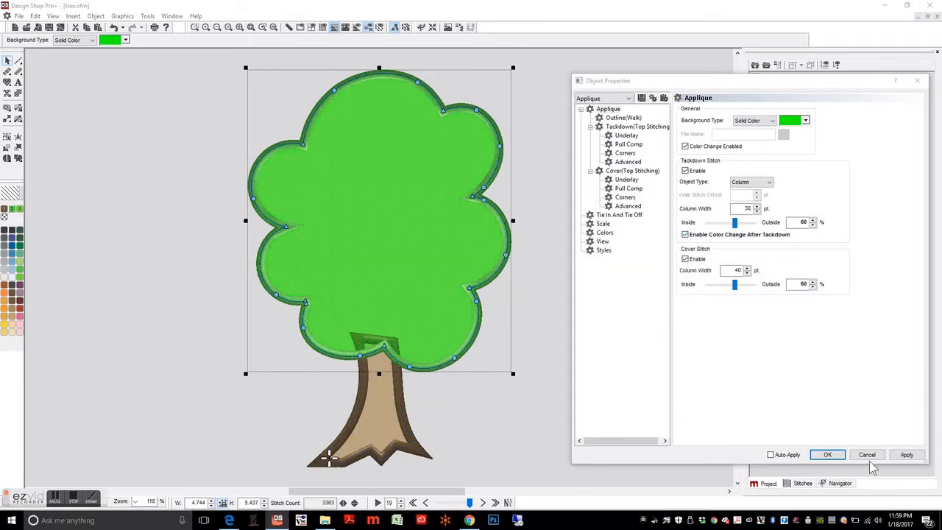
{"action": "left_click", "coordinate": [828, 454]}
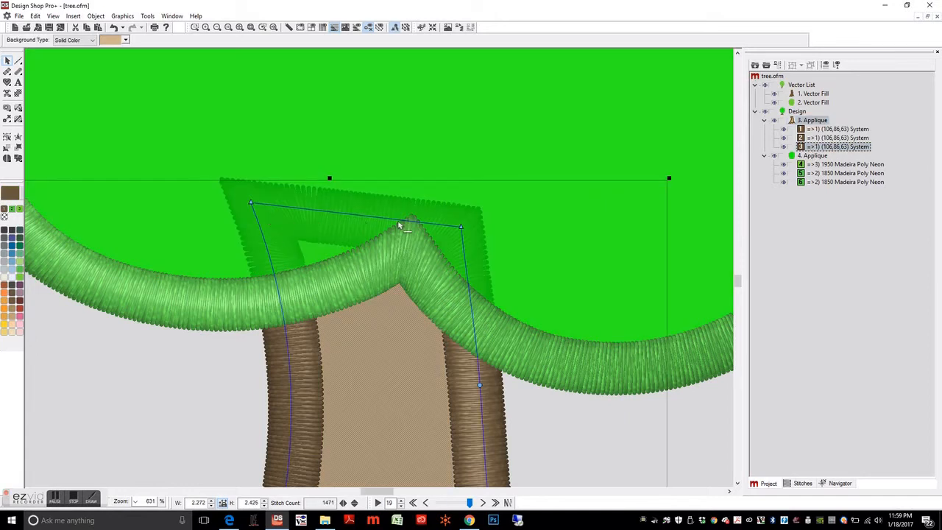
Convert the trunk applique to wireframe and add a Single Line Custom element
{"action": "left_click", "coordinate": [814, 120]}
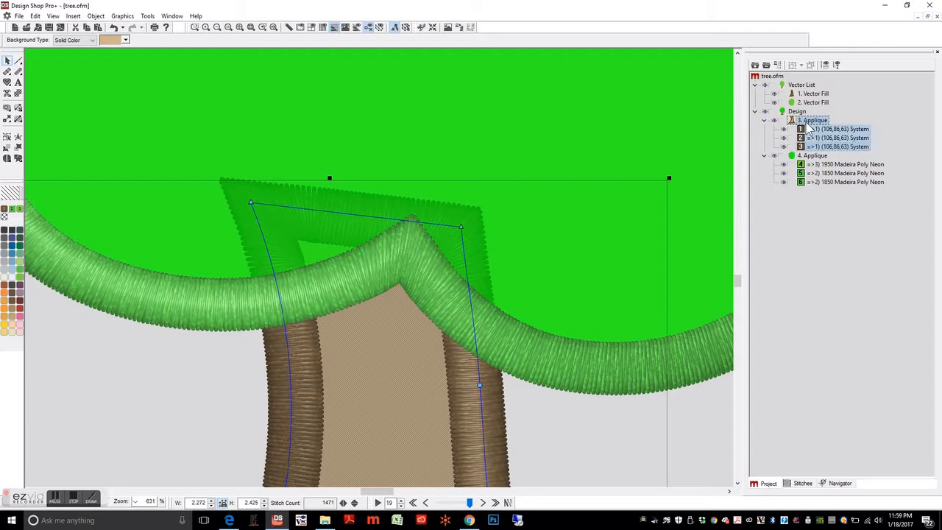
{"action": "right_click", "coordinate": [812, 119]}
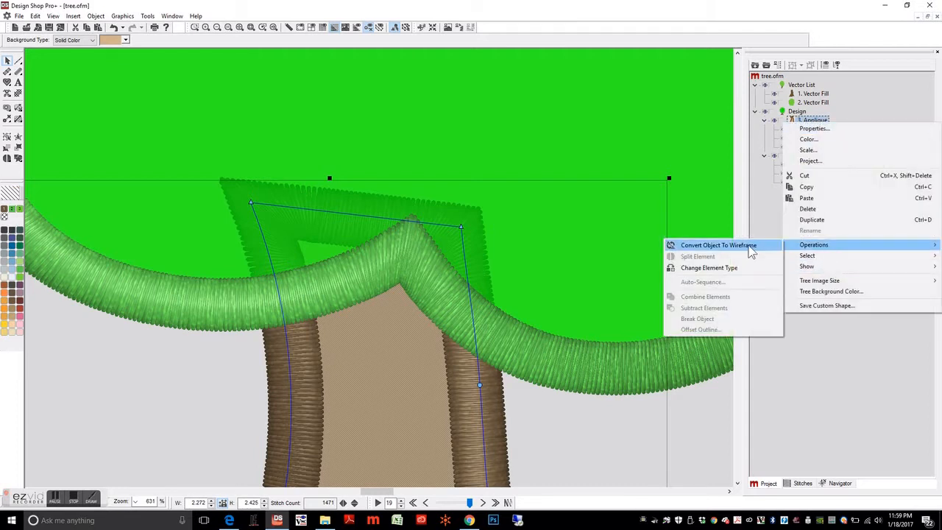
{"action": "left_click", "coordinate": [718, 245]}
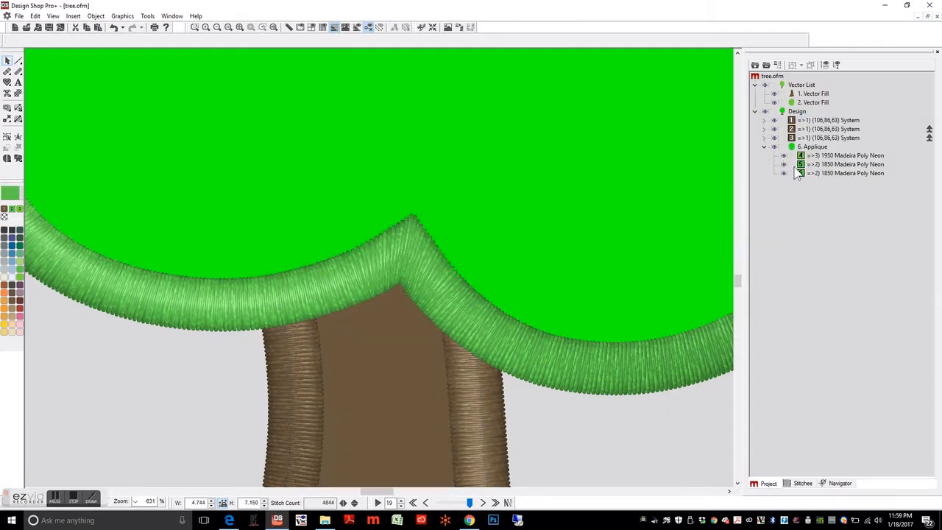
{"action": "left_click", "coordinate": [827, 138]}
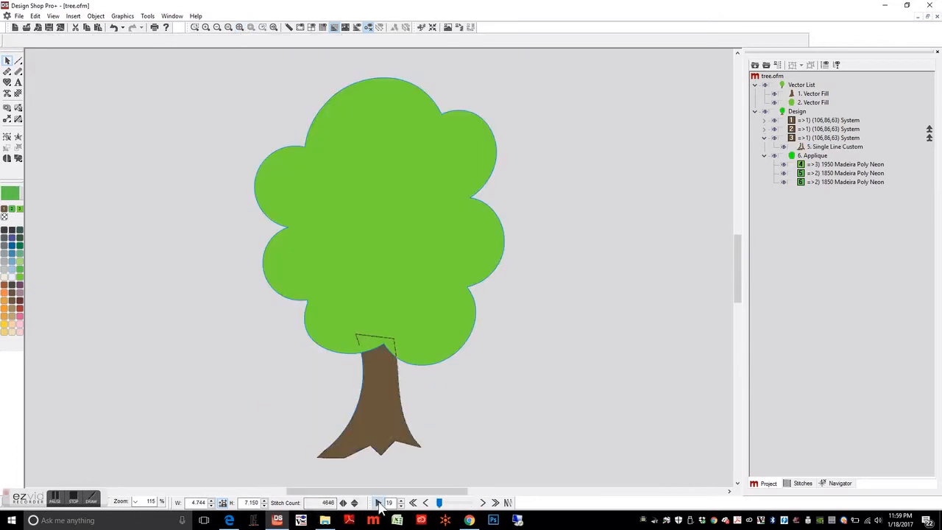
Switch to the stitch display so the tree renders as embroidery
{"action": "left_click", "coordinate": [381, 503]}
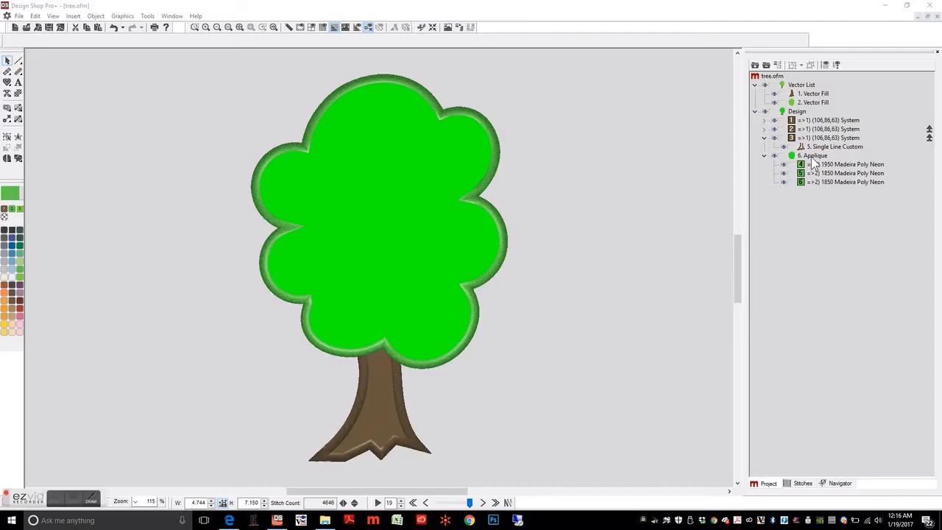
Convert the treetop applique to wireframe, splitting it into three stitch elements
{"action": "left_click", "coordinate": [809, 155]}
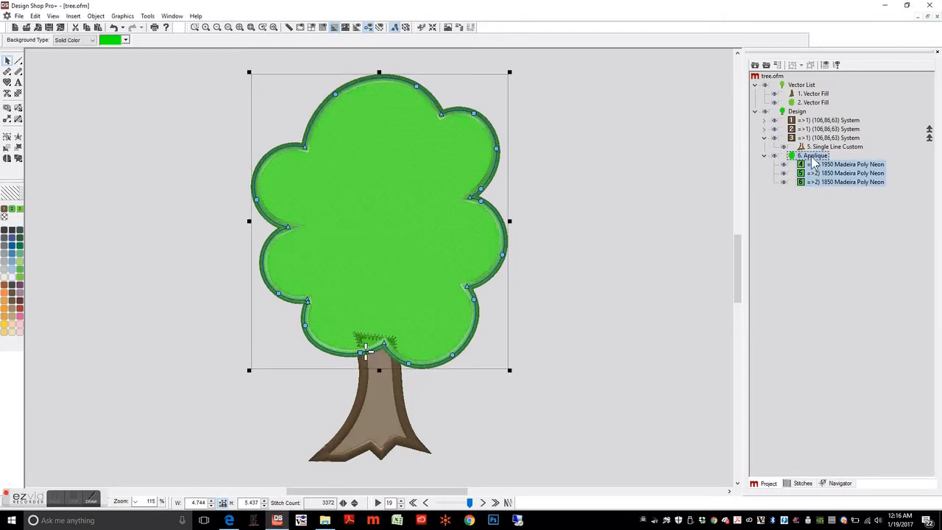
{"action": "right_click", "coordinate": [813, 156]}
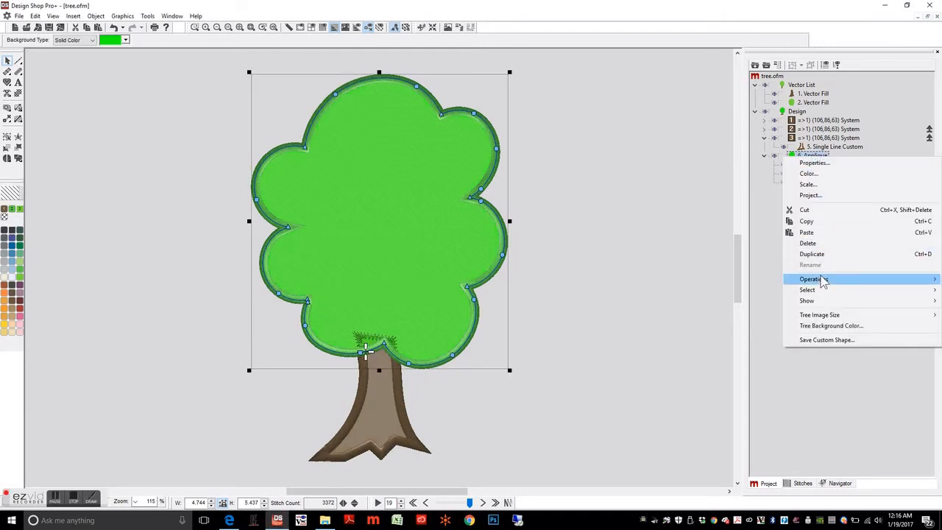
{"action": "mouse_move", "coordinate": [813, 279]}
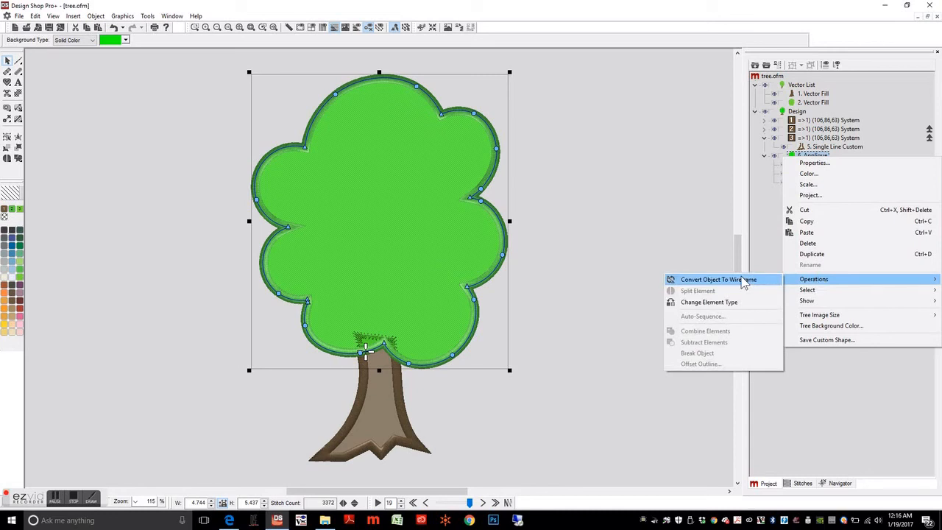
{"action": "left_click", "coordinate": [719, 279]}
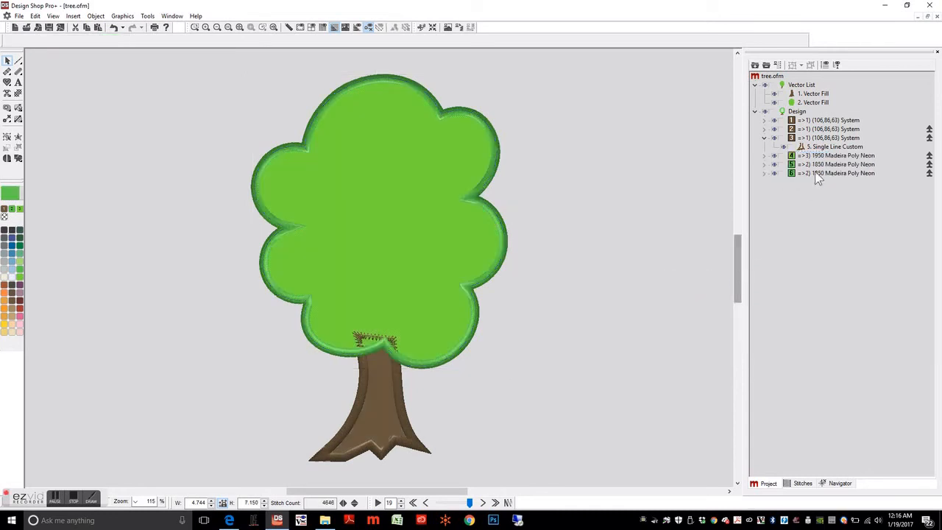
{"action": "left_click", "coordinate": [822, 120]}
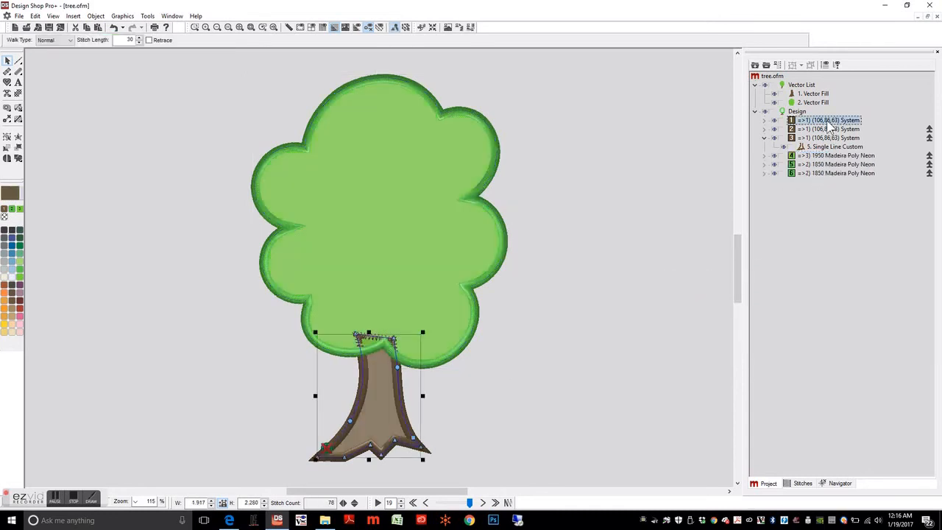
Duplicate the trunk and treetop outline layers
{"action": "right_click", "coordinate": [828, 120]}
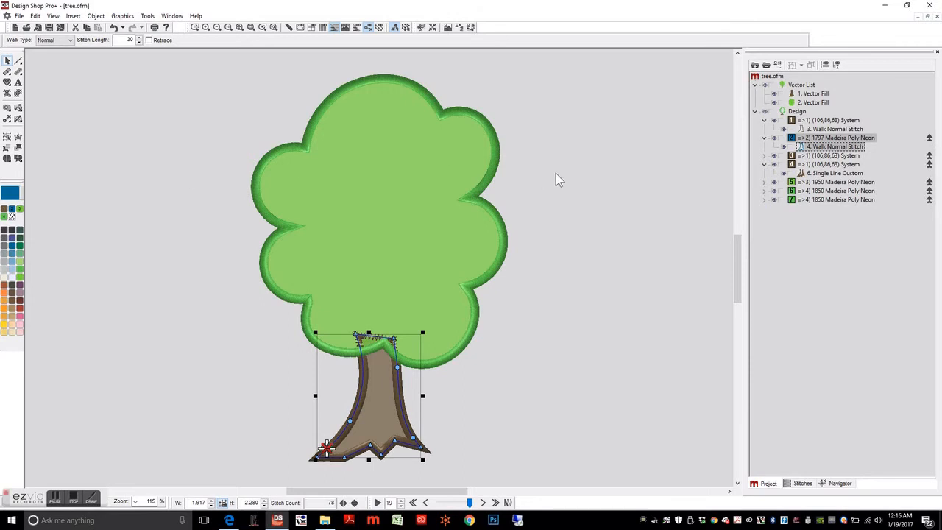
{"action": "right_click", "coordinate": [835, 181]}
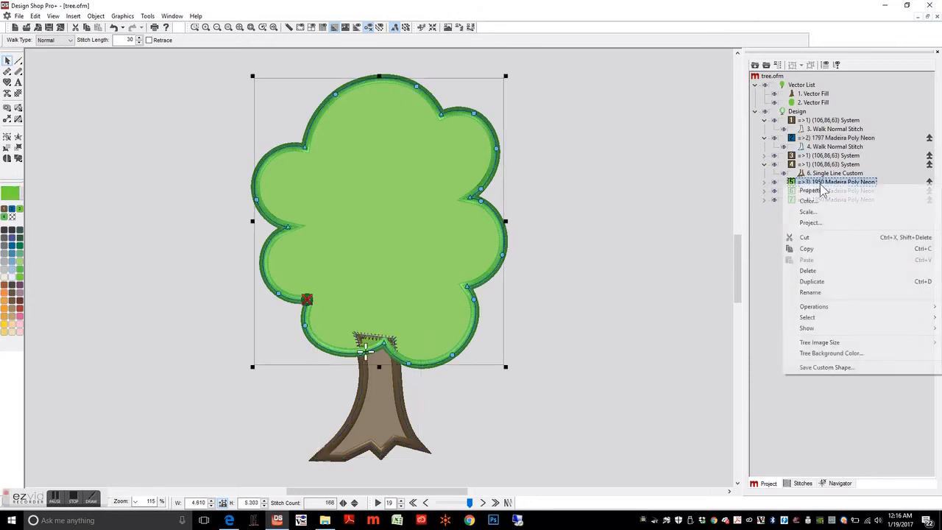
{"action": "mouse_move", "coordinate": [811, 281]}
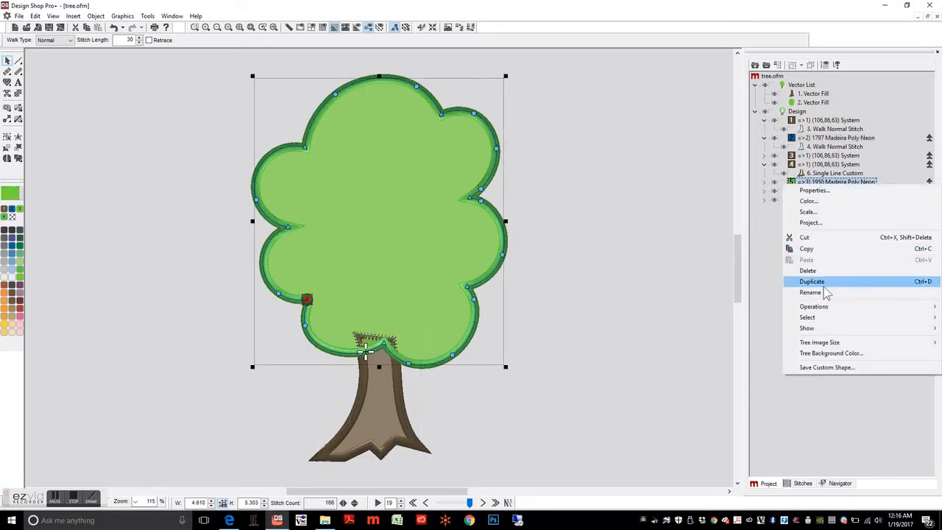
{"action": "left_click", "coordinate": [811, 281]}
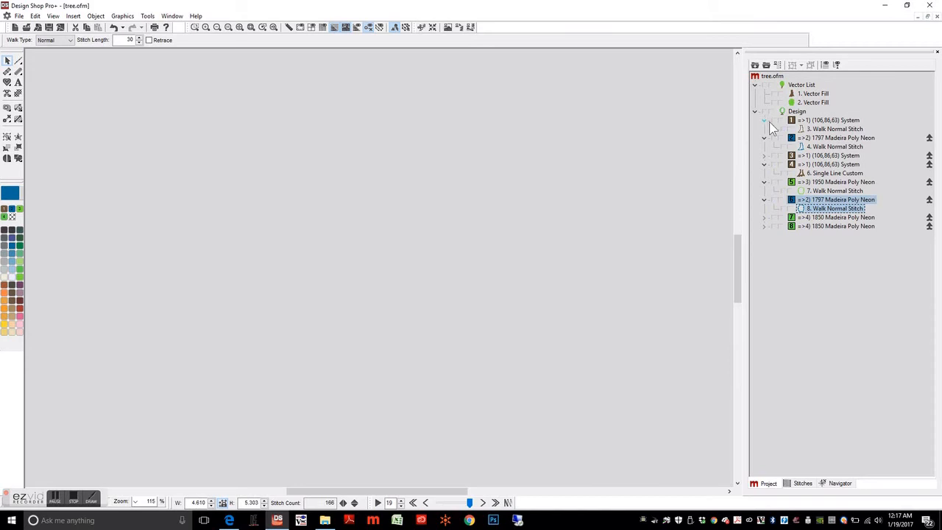
Show the first trunk outline, its duplicate and the last green treetop layer
{"action": "left_click", "coordinate": [788, 120]}
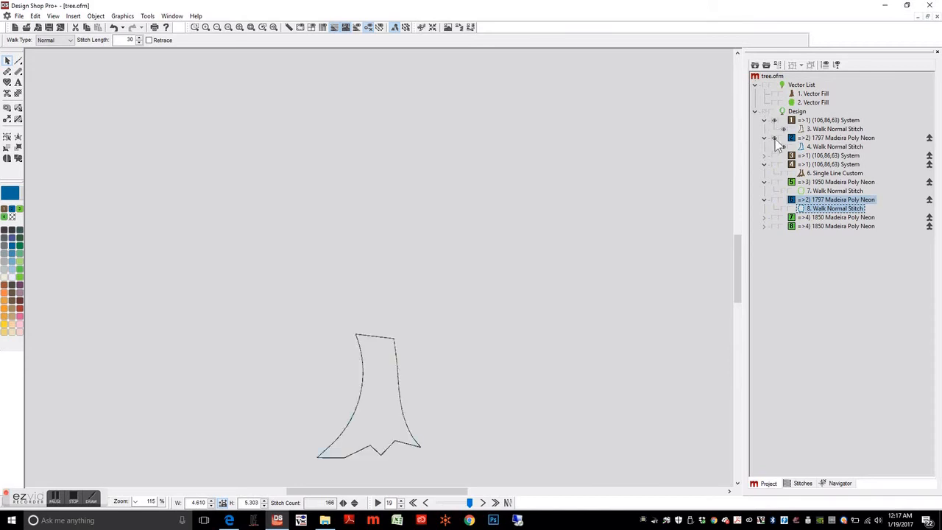
{"action": "left_click", "coordinate": [829, 146]}
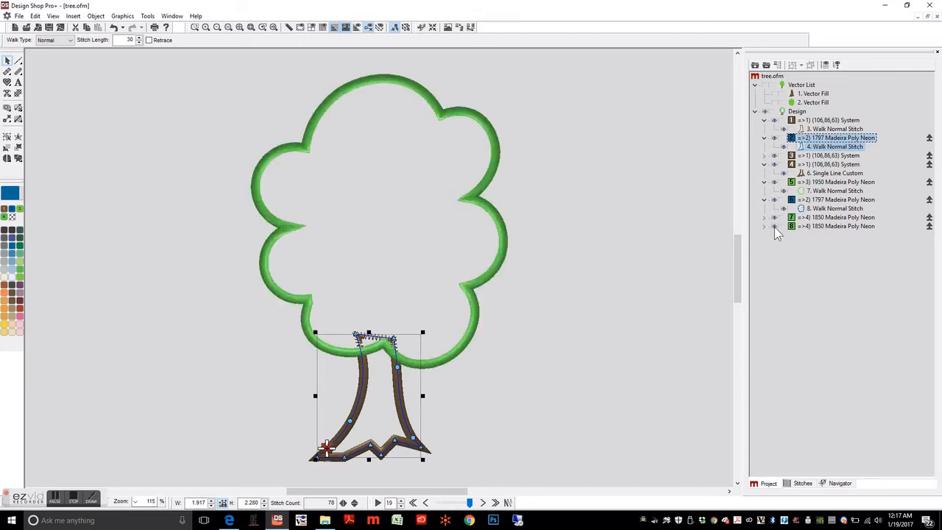
{"action": "left_click", "coordinate": [824, 173]}
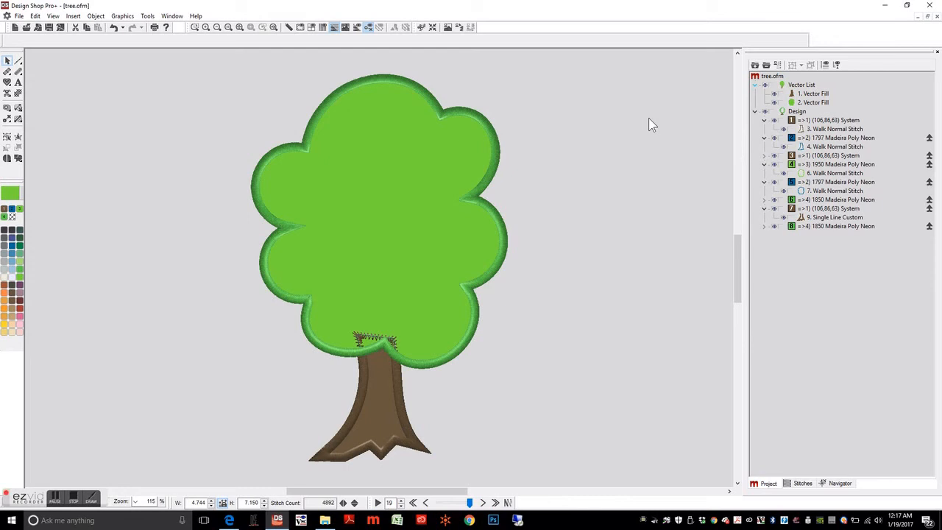
{"action": "mouse_move", "coordinate": [369, 98]}
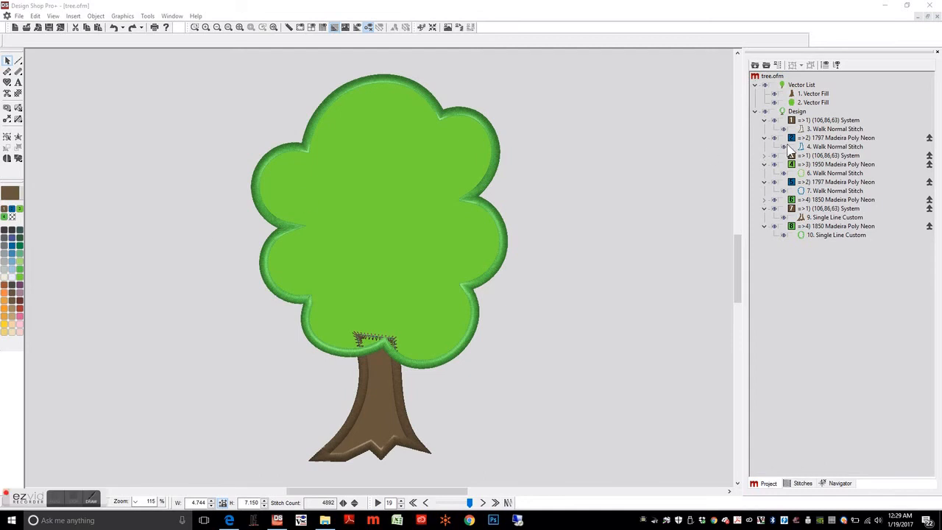
Copy the trunk outline into a new design and save it as tree-DL-trunk.svg
{"action": "left_click", "coordinate": [828, 129]}
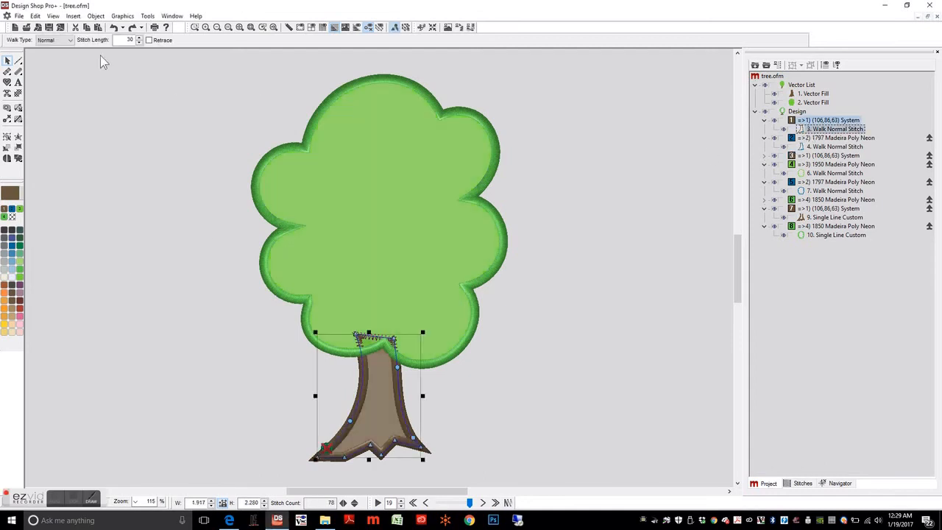
{"action": "left_click", "coordinate": [31, 16]}
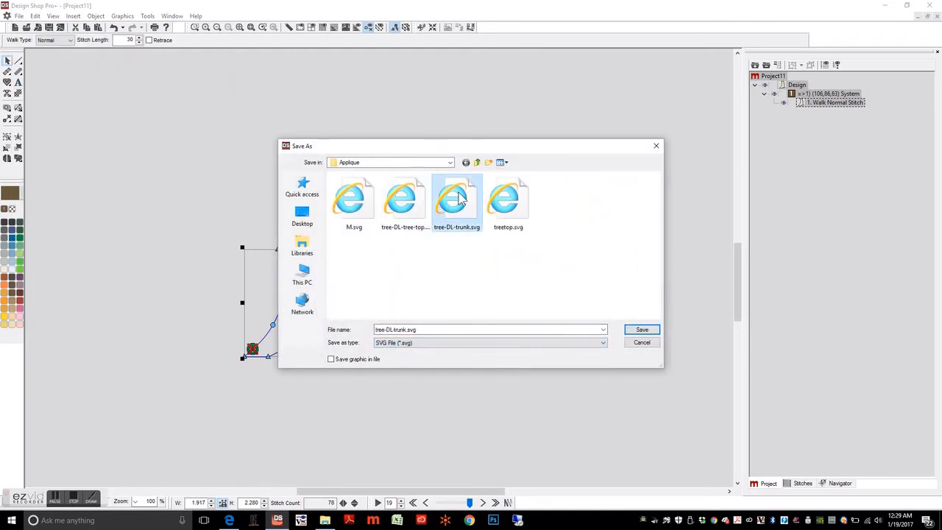
{"action": "left_click", "coordinate": [641, 329]}
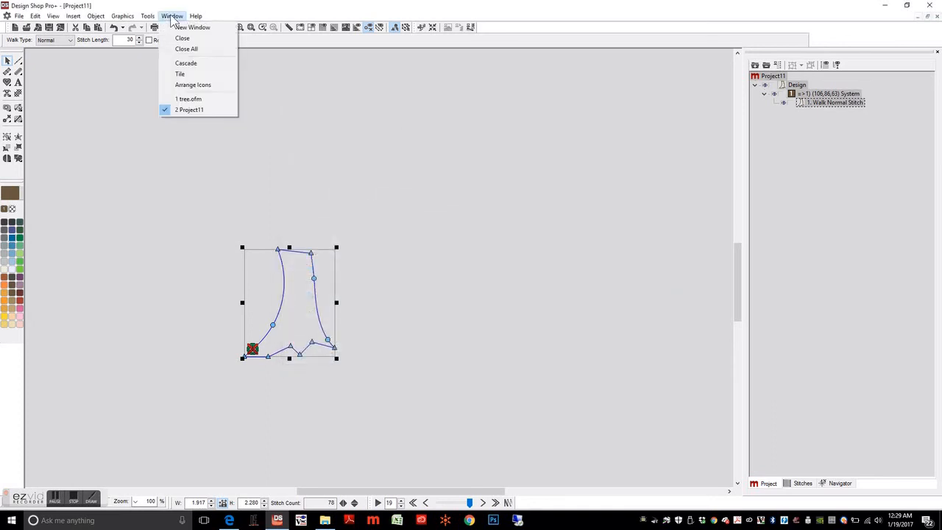
Copy the treetop outline from tree.ofm into a new design, replacing tree-DL-tree-top.svg
{"action": "left_click", "coordinate": [186, 99]}
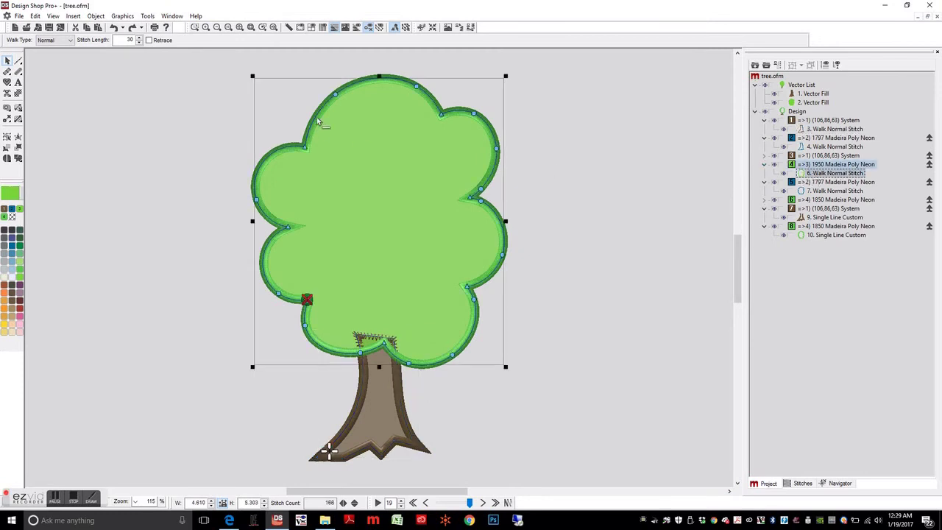
{"action": "left_click", "coordinate": [37, 16]}
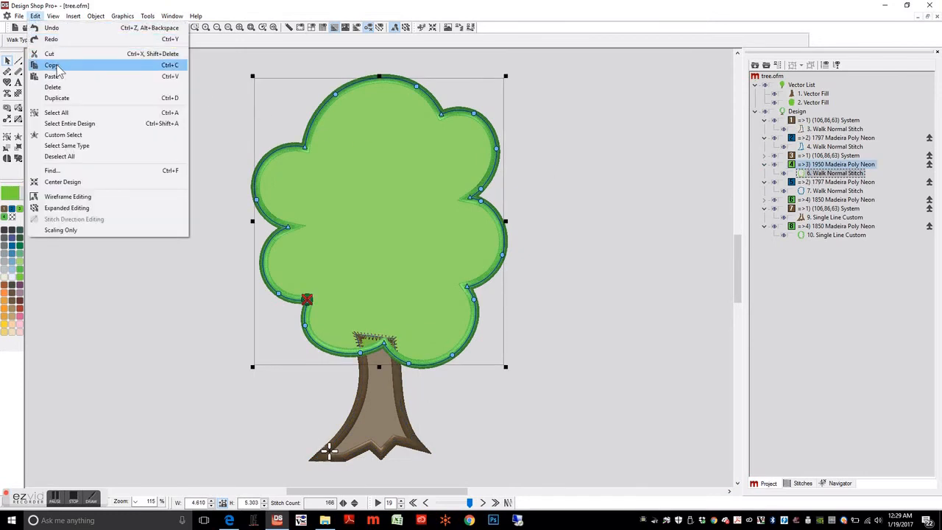
{"action": "left_click", "coordinate": [12, 15]}
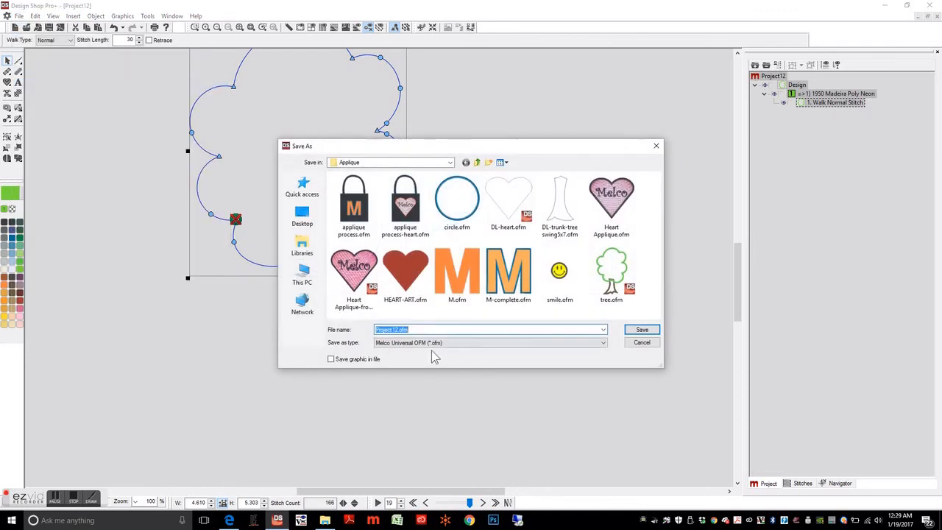
{"action": "left_click", "coordinate": [600, 342]}
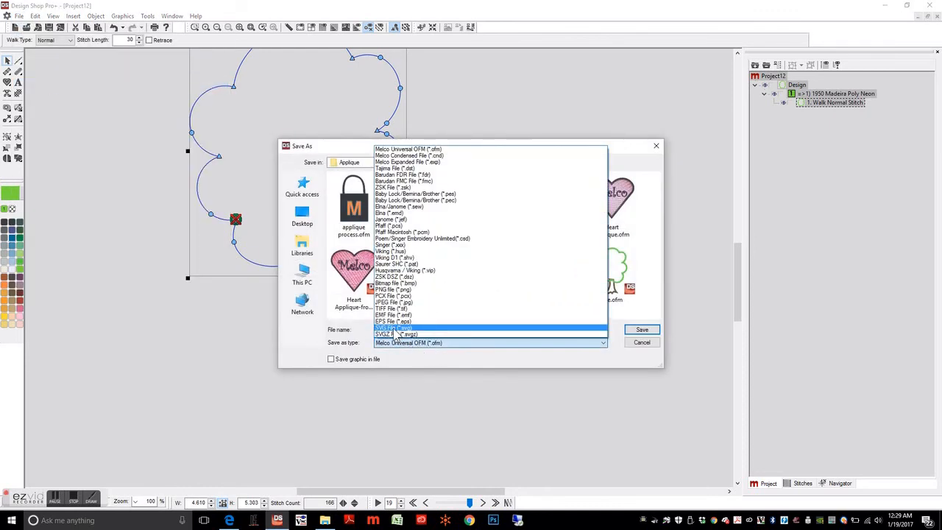
{"action": "left_click", "coordinate": [393, 328]}
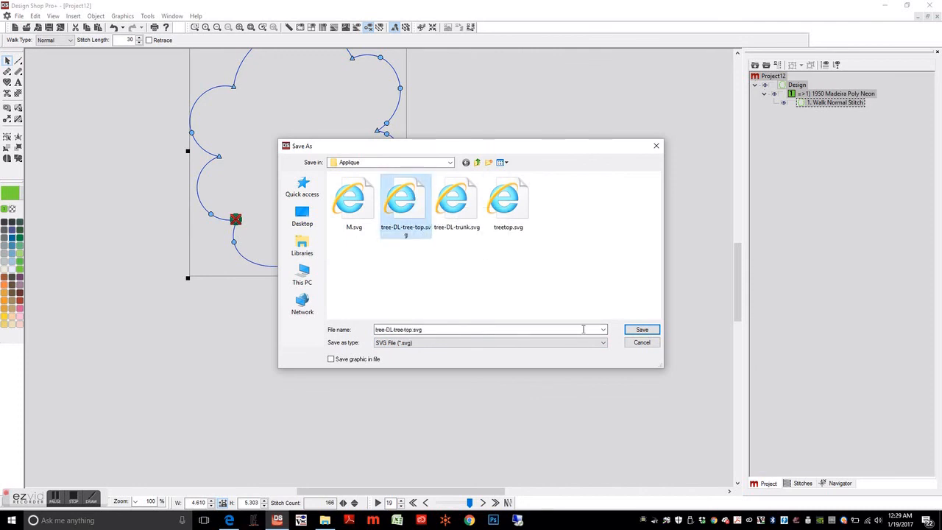
{"action": "left_click", "coordinate": [641, 329]}
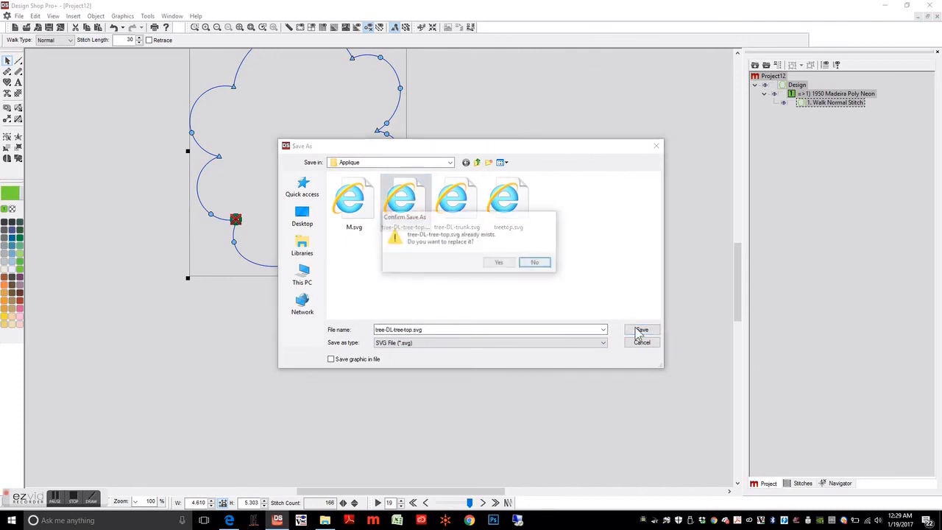
{"action": "left_click", "coordinate": [498, 262]}
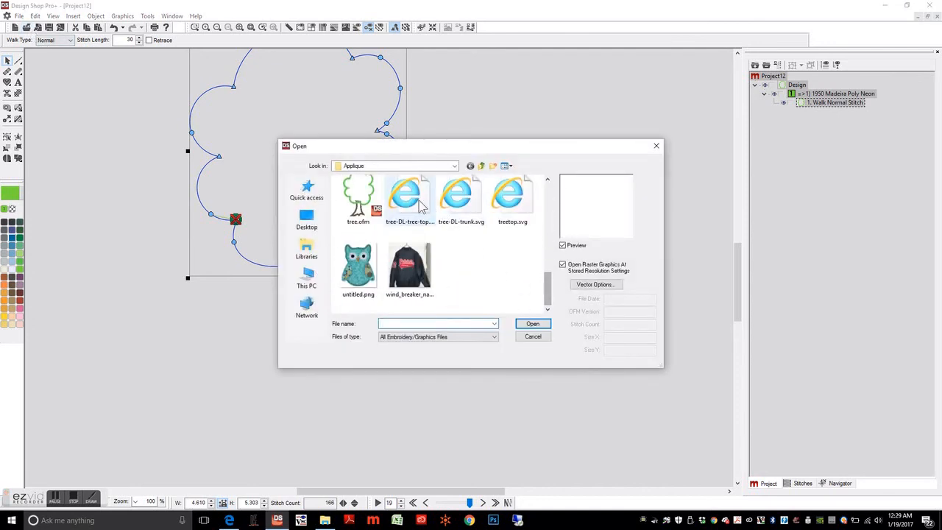
Open tree-DL-tree-top.svg and select its treetop vector line to check it
{"action": "double_click", "coordinate": [407, 194]}
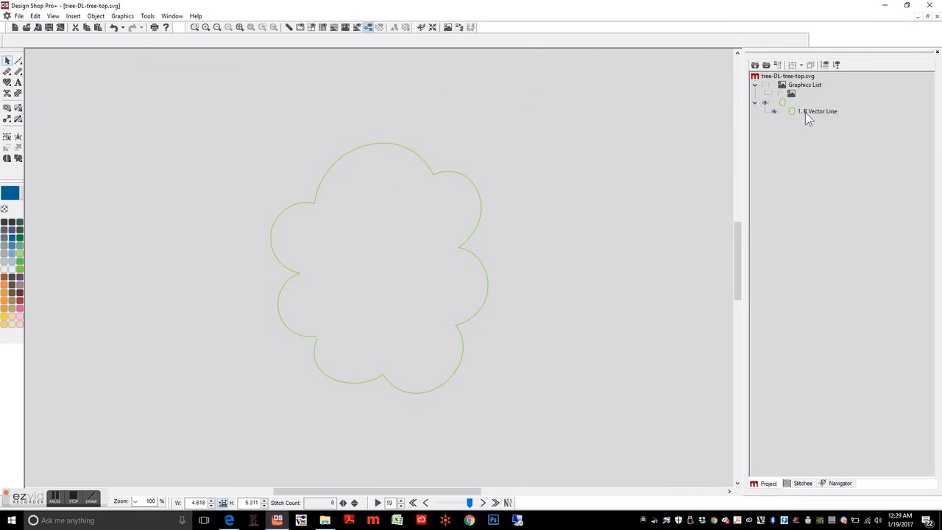
{"action": "left_click", "coordinate": [818, 111]}
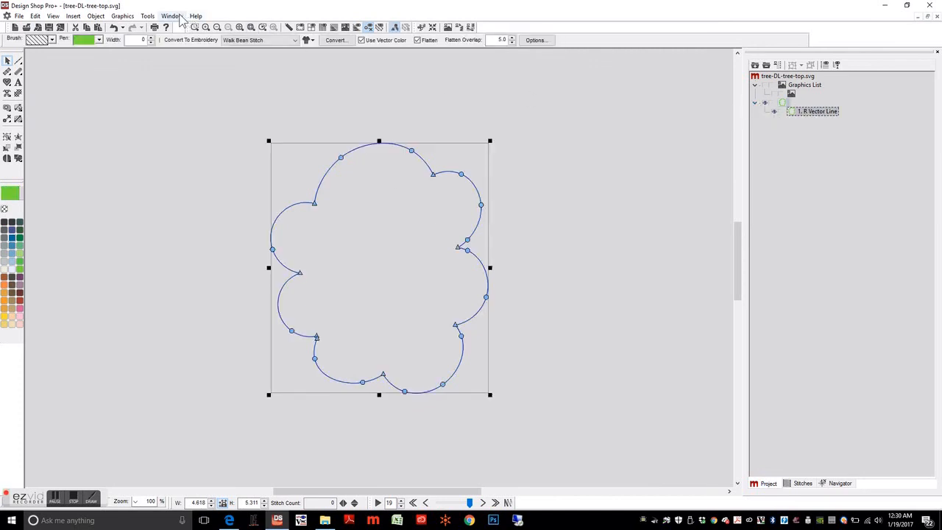
{"action": "left_click", "coordinate": [172, 14]}
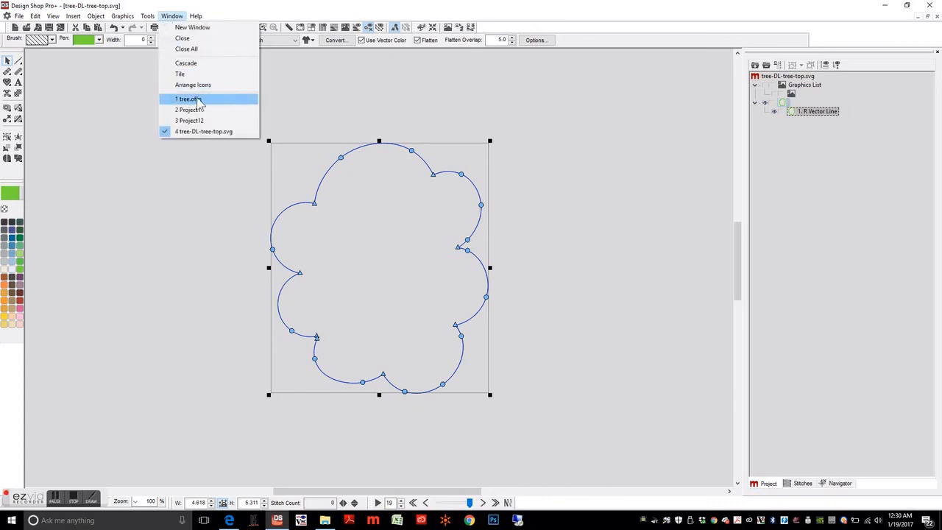